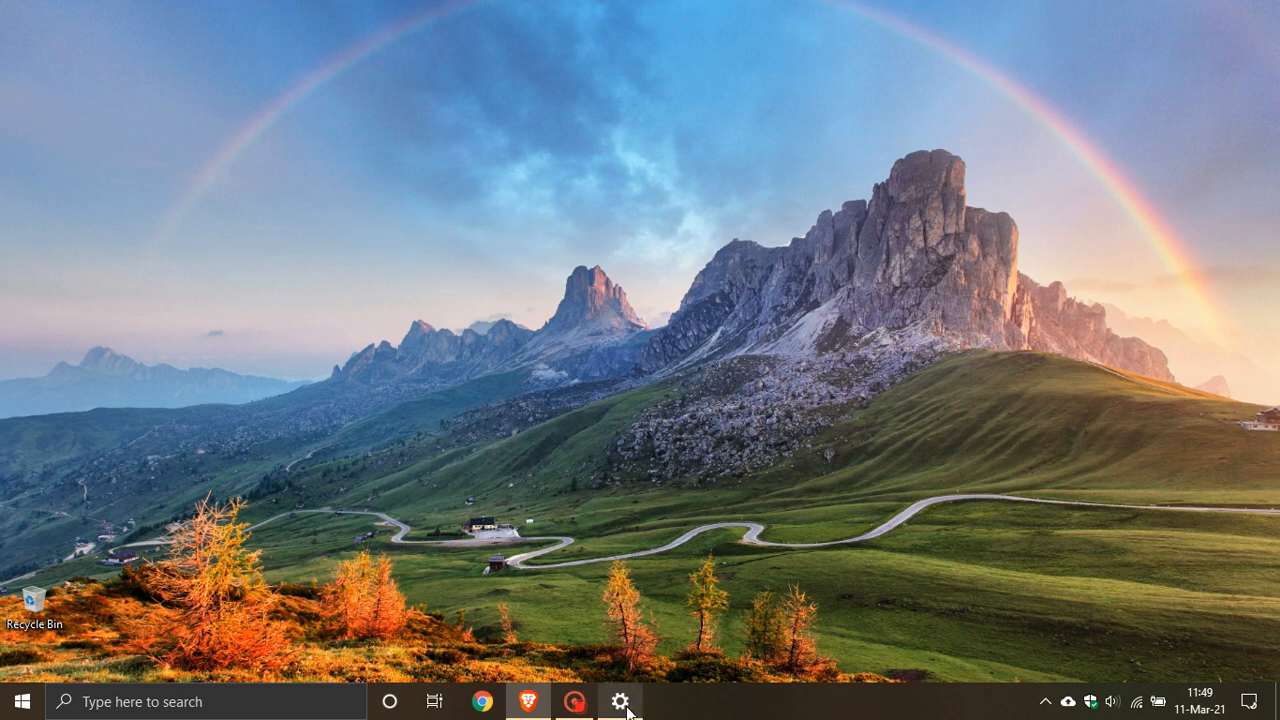
Step: Launch Windows Settings from the taskbar gear icon
{"action": "left_click", "coordinate": [620, 700]}
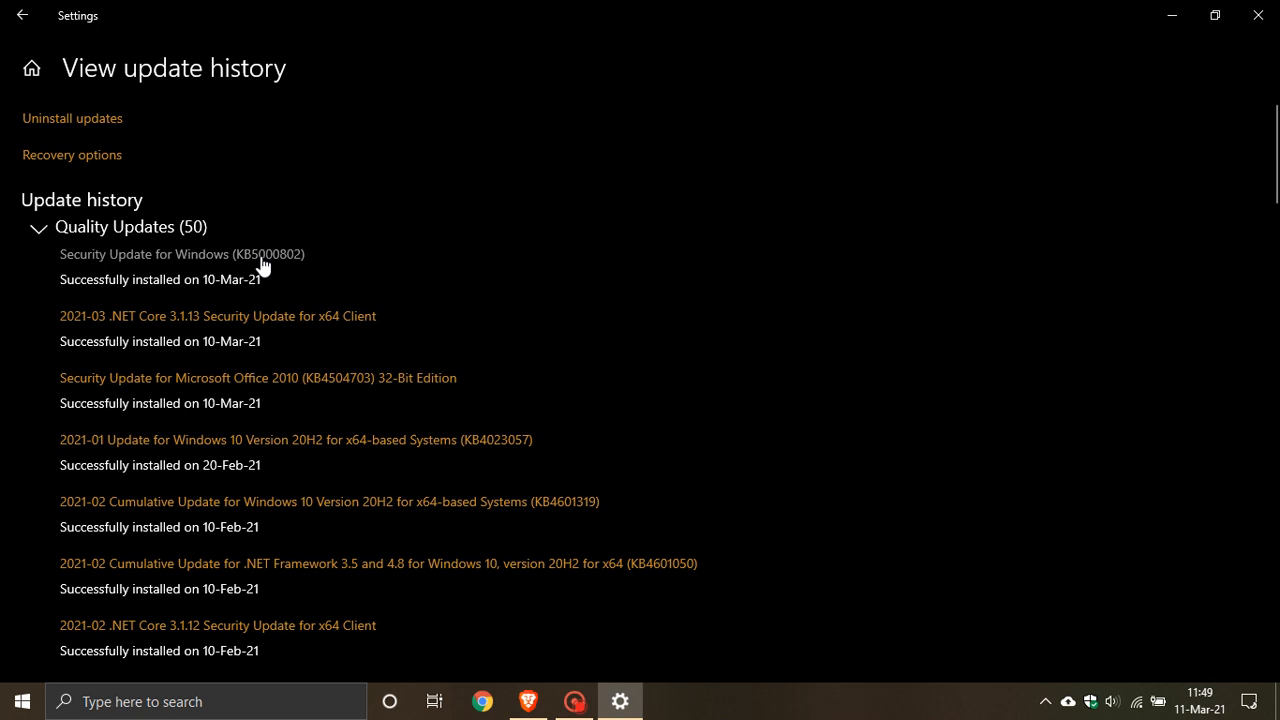
{"action": "mouse_move", "coordinate": [228, 264]}
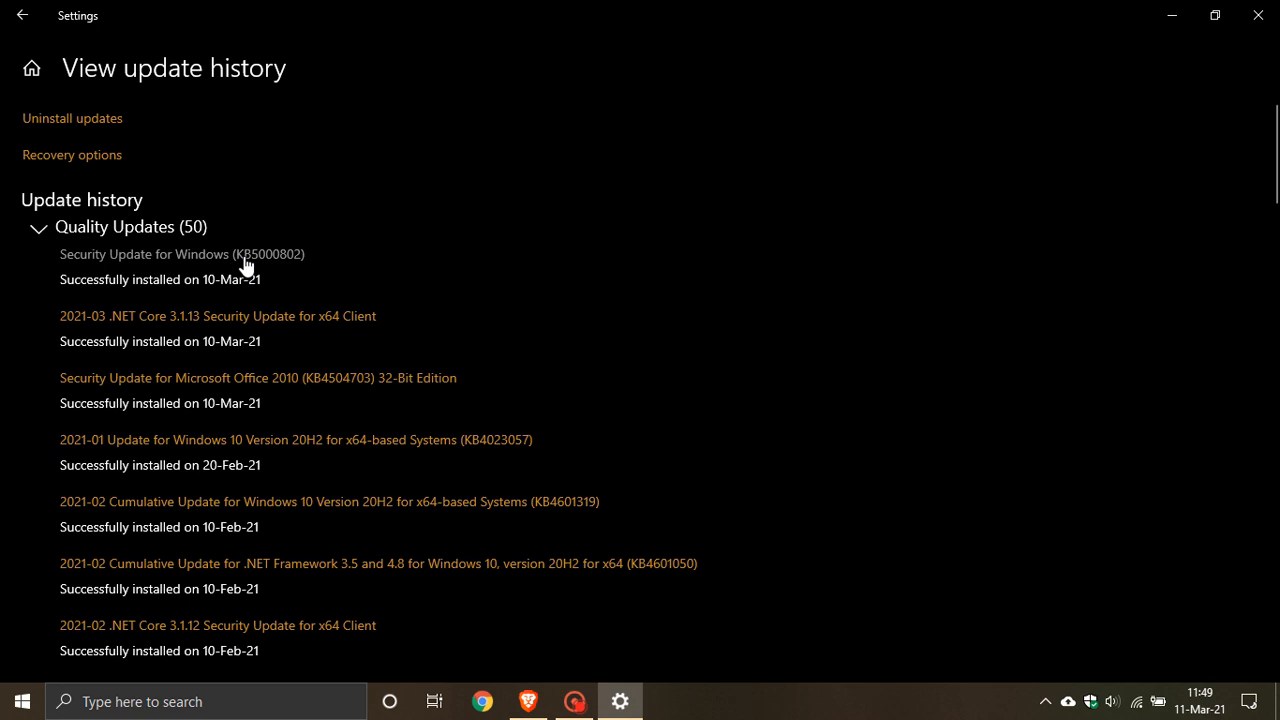
{"action": "mouse_move", "coordinate": [248, 264]}
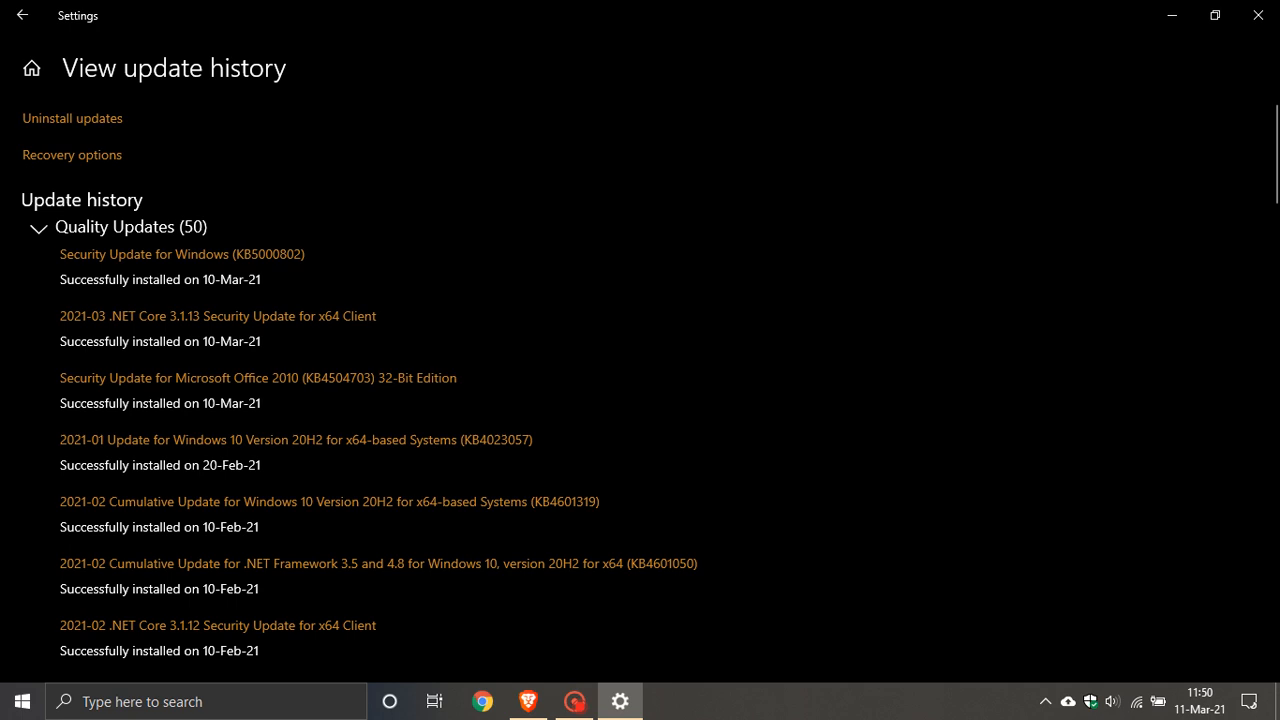
{"action": "mouse_move", "coordinate": [836, 450]}
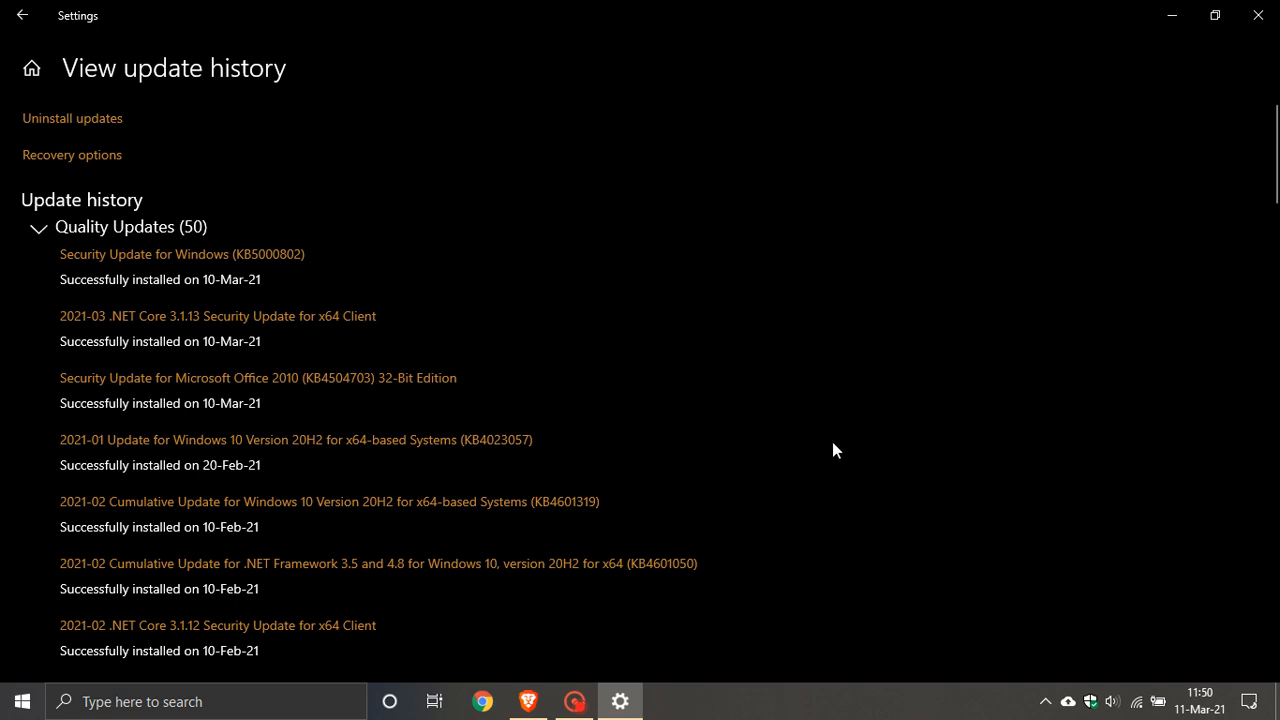
{"action": "mouse_move", "coordinate": [568, 292]}
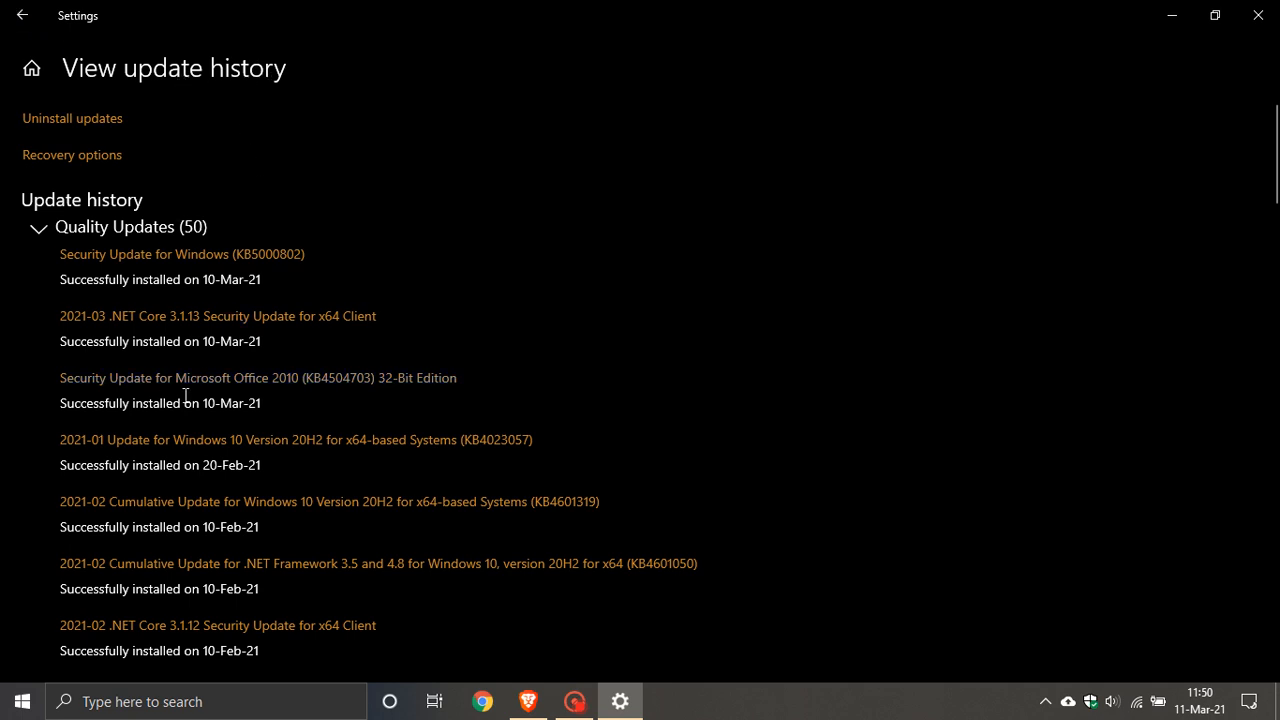
{"action": "mouse_move", "coordinate": [72, 118]}
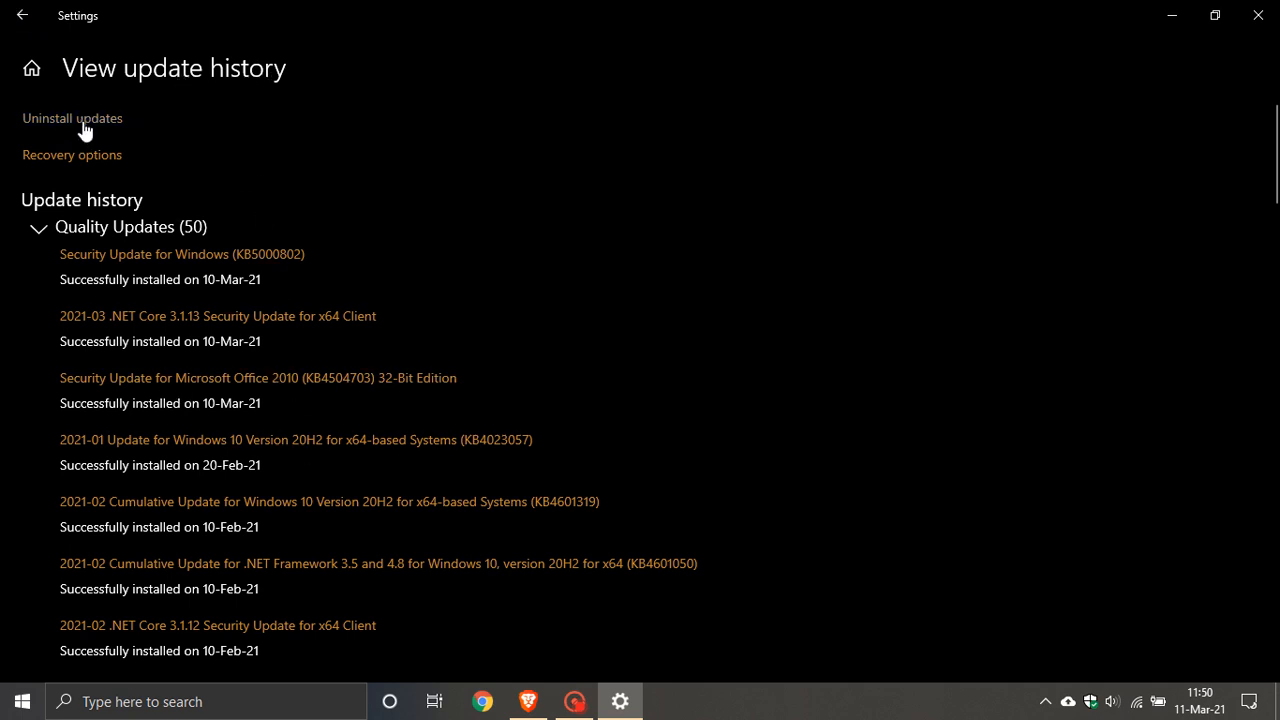
Step: Select 'Security Update for Microsoft Windows (KB5000802)' in the Installed Updates list
{"action": "left_click", "coordinate": [72, 118]}
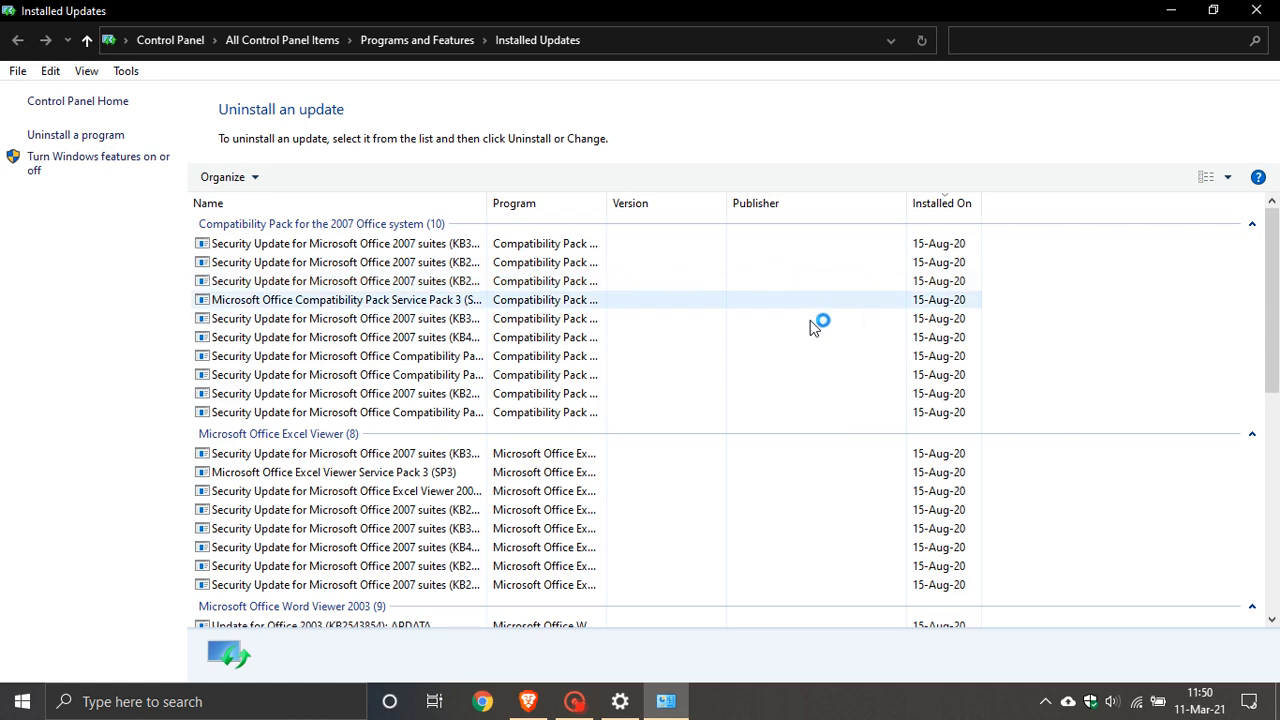
{"action": "scroll", "scroll_direction": "down", "scroll_amount": 3}
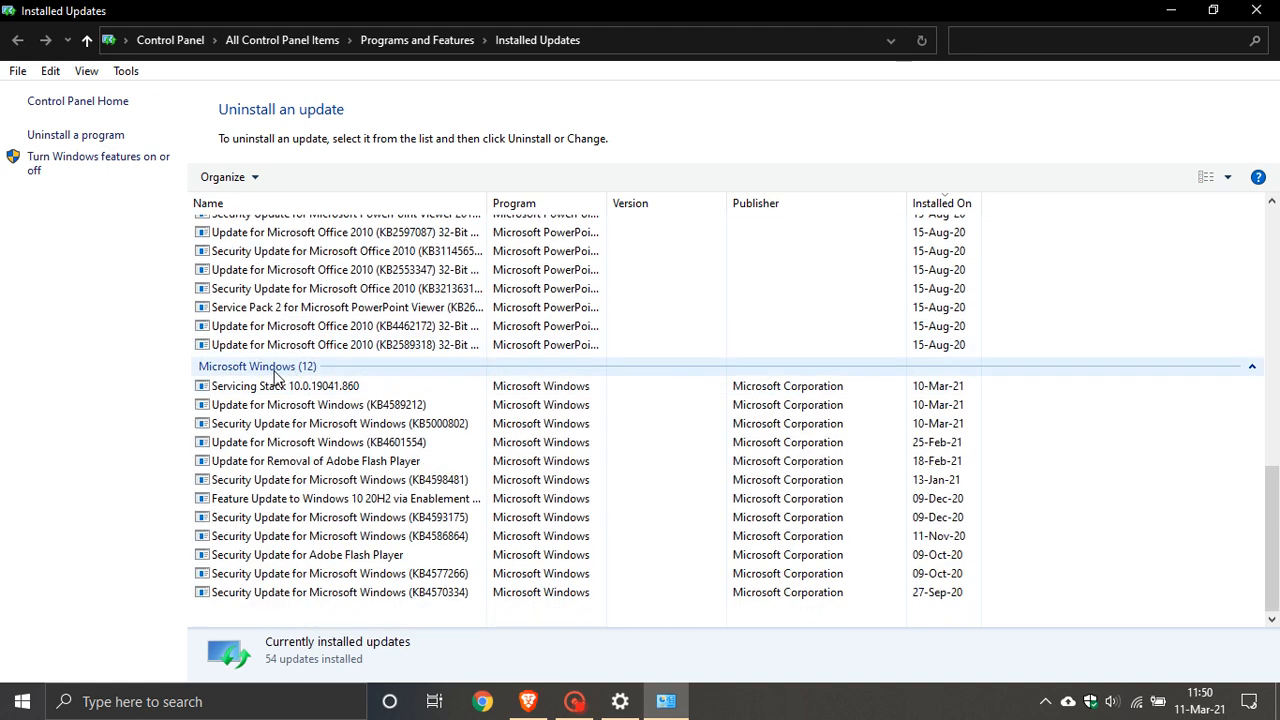
{"action": "left_click", "coordinate": [336, 424]}
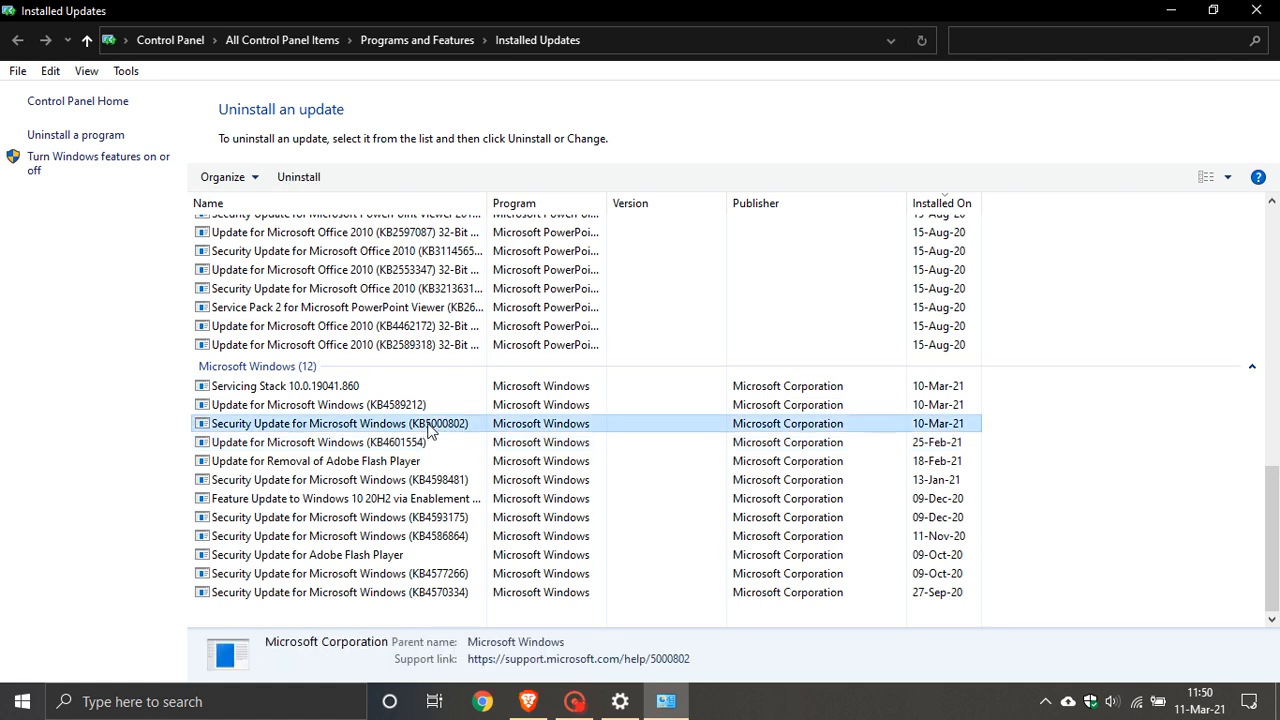
{"action": "mouse_move", "coordinate": [298, 176]}
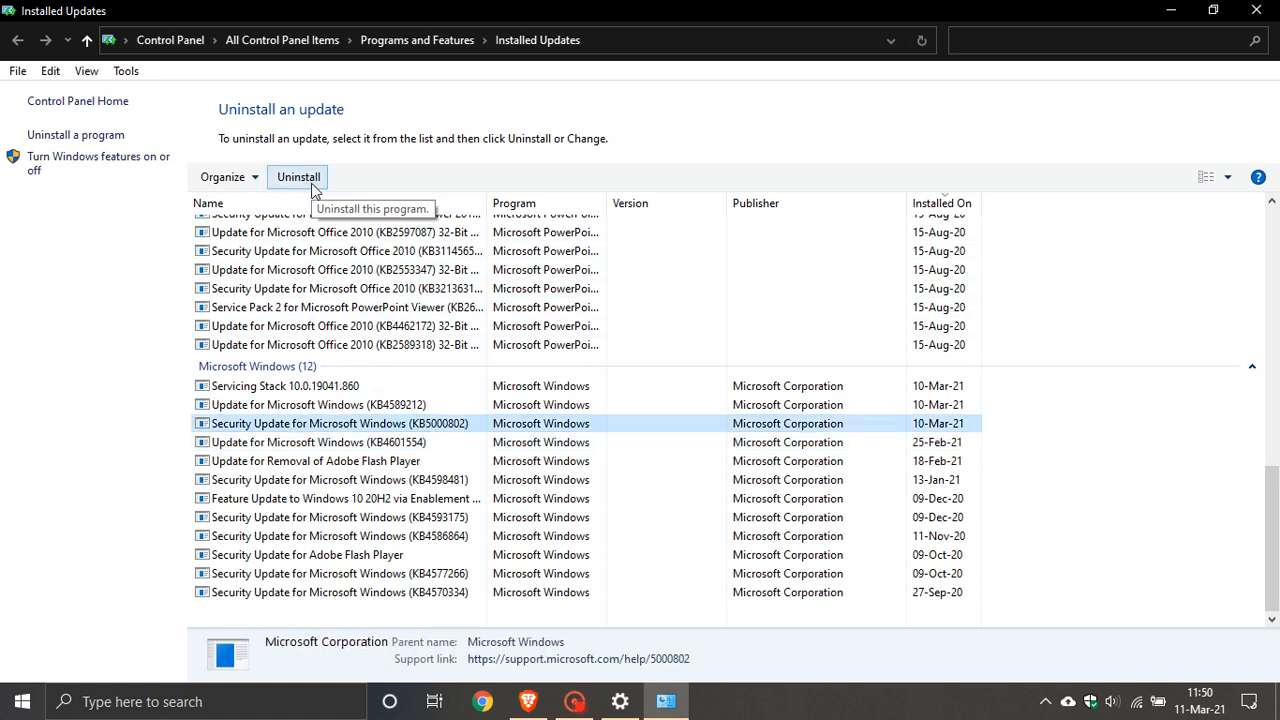
{"action": "mouse_move", "coordinate": [728, 192]}
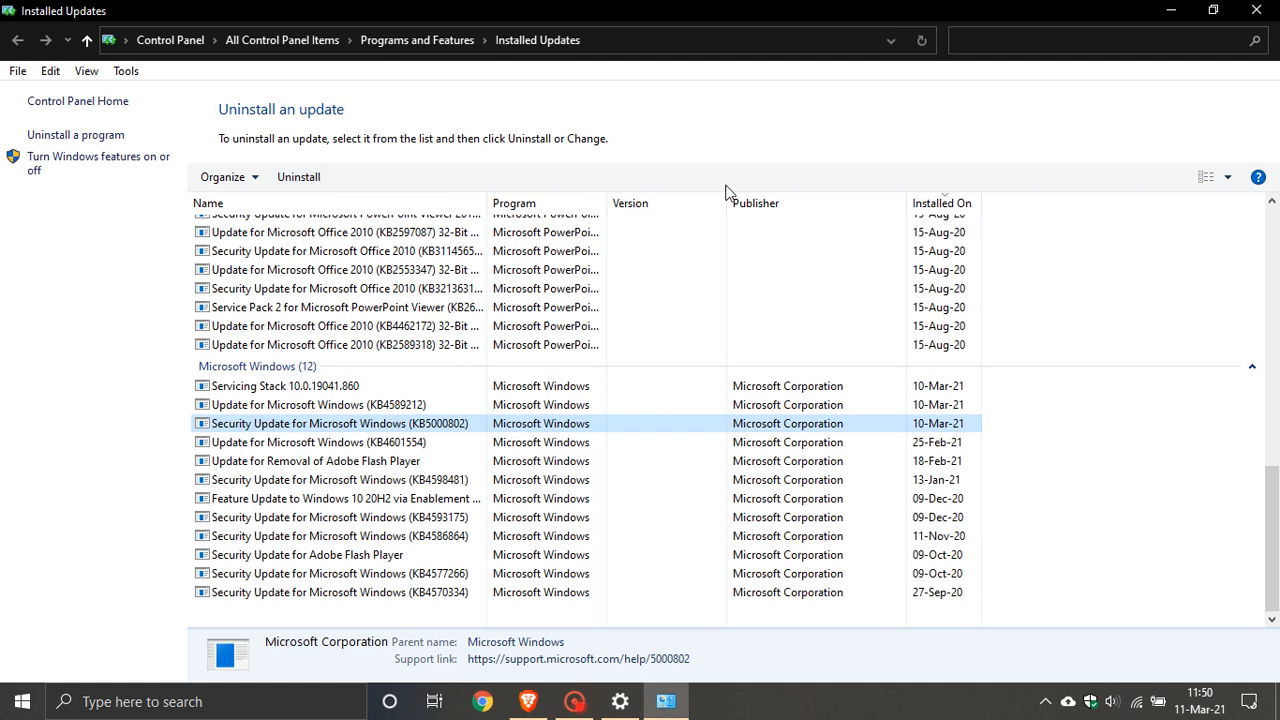
{"action": "mouse_move", "coordinate": [1050, 152]}
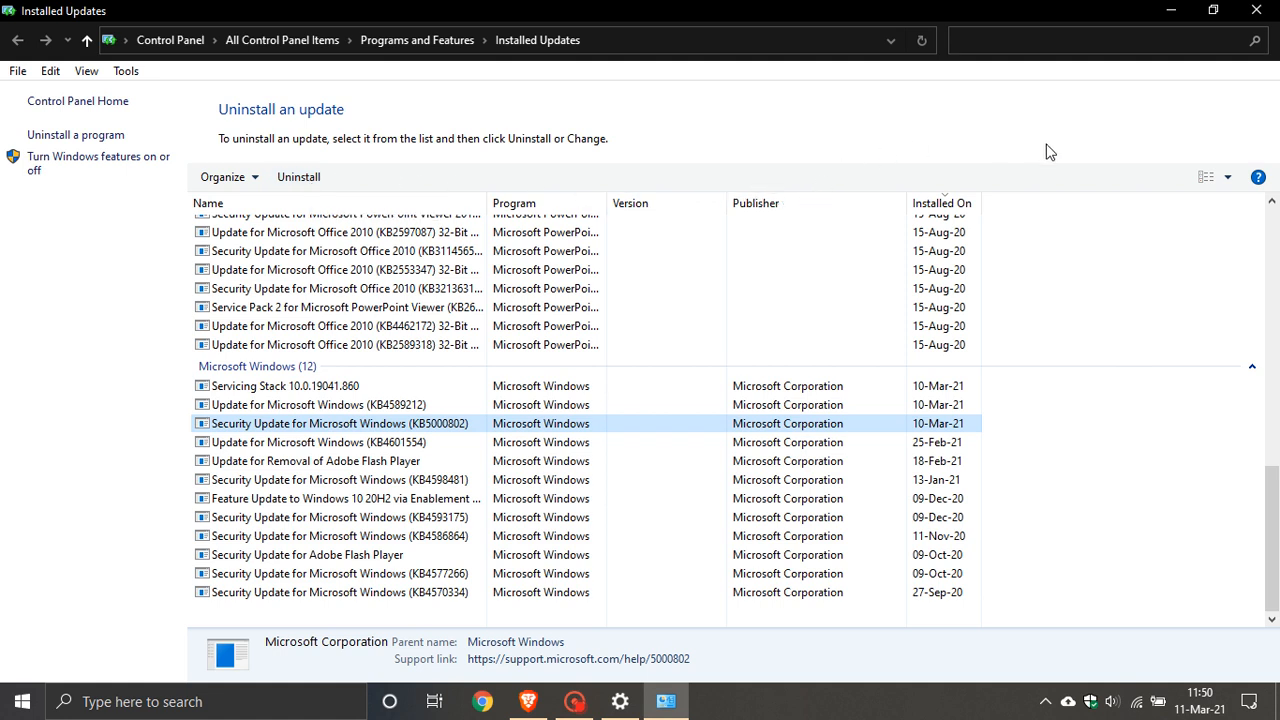
{"action": "mouse_move", "coordinate": [1040, 150]}
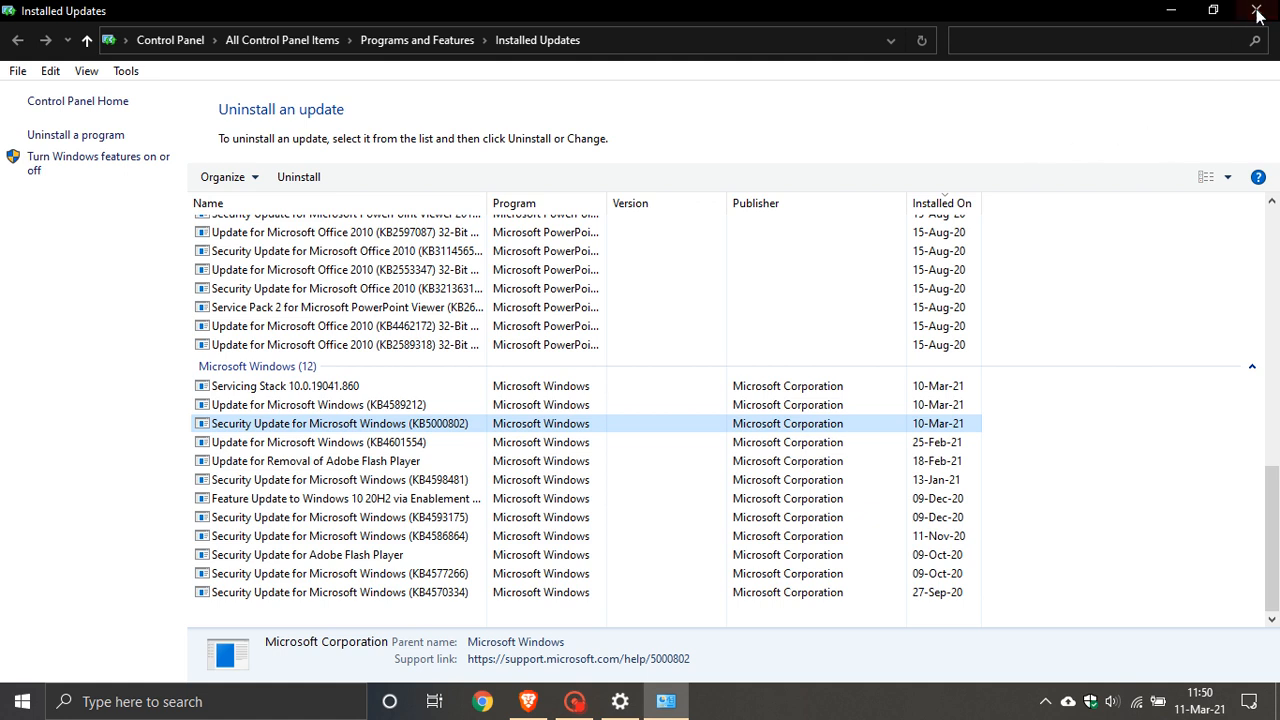
{"action": "mouse_move", "coordinate": [1258, 10]}
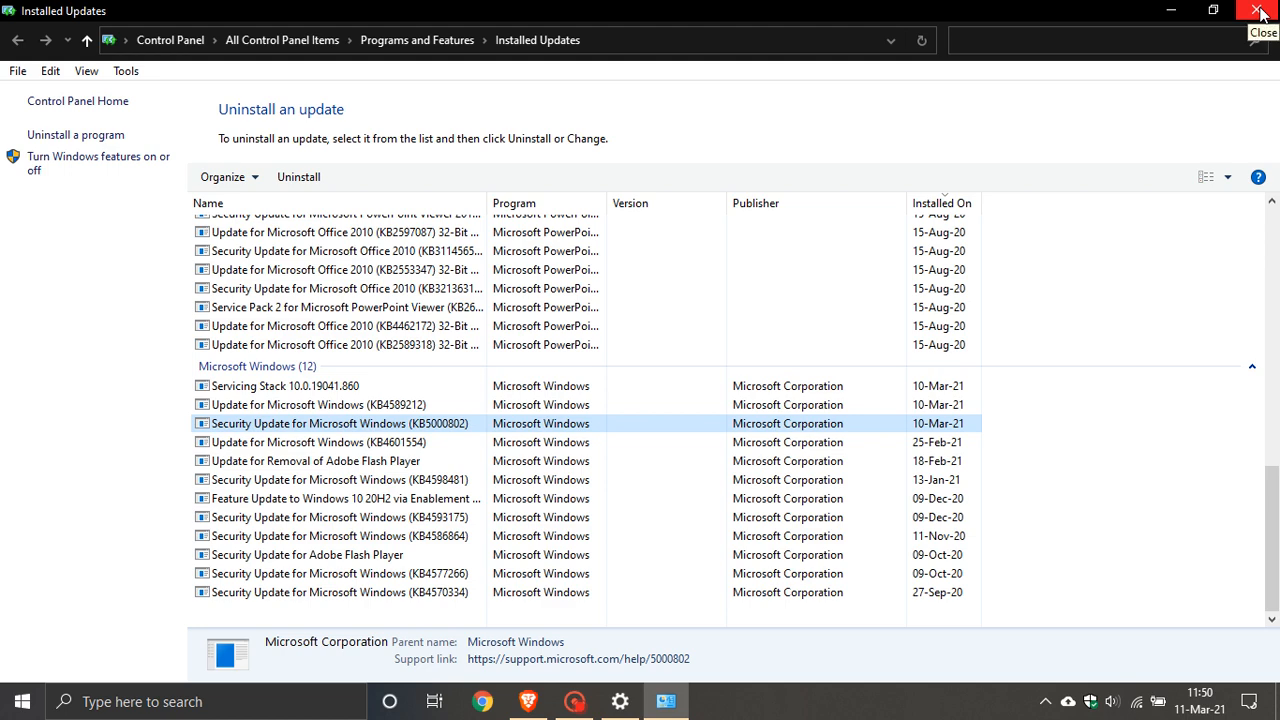
Step: Close the Installed Updates and Settings windows, returning to the desktop
{"action": "left_click", "coordinate": [1260, 8]}
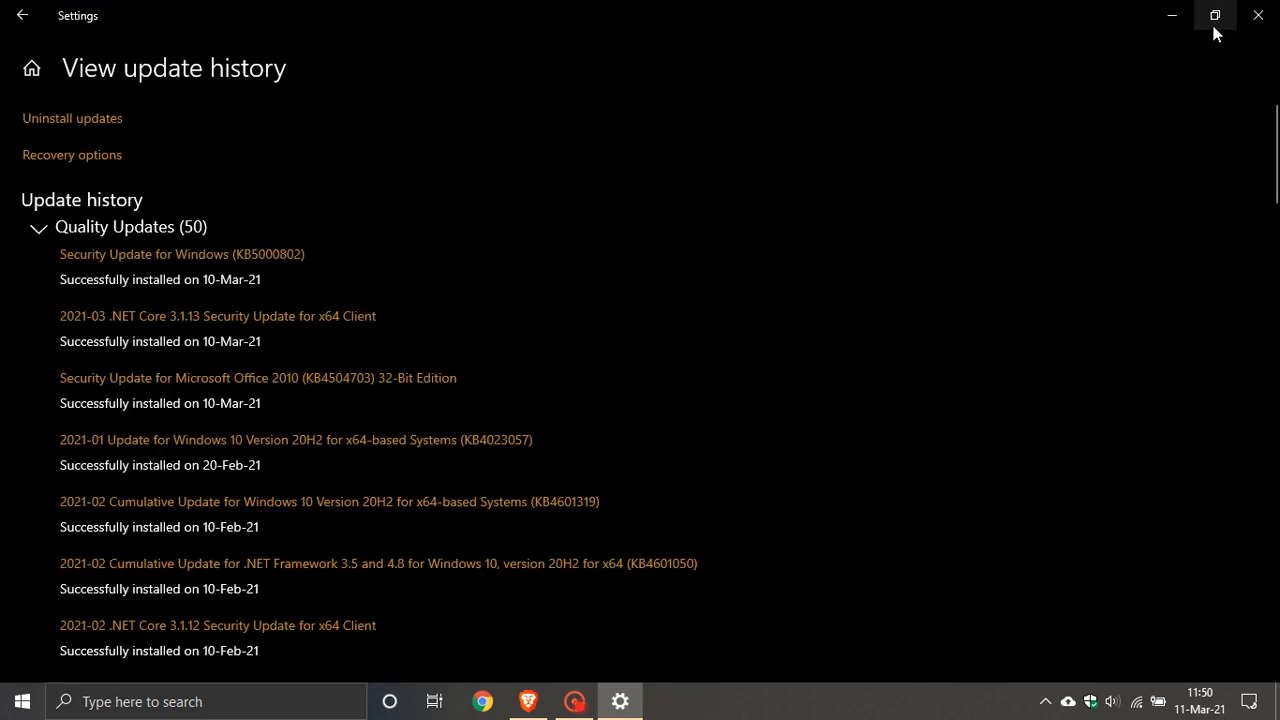
{"action": "mouse_move", "coordinate": [924, 190]}
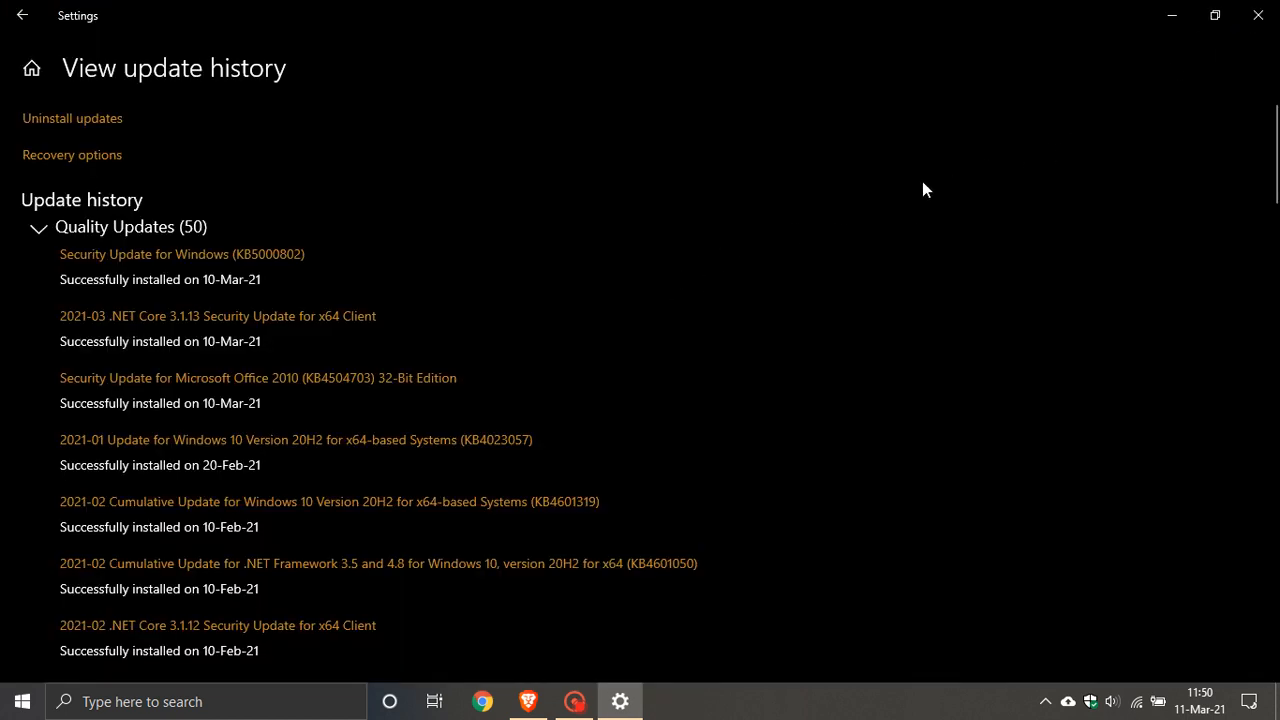
{"action": "mouse_move", "coordinate": [910, 218]}
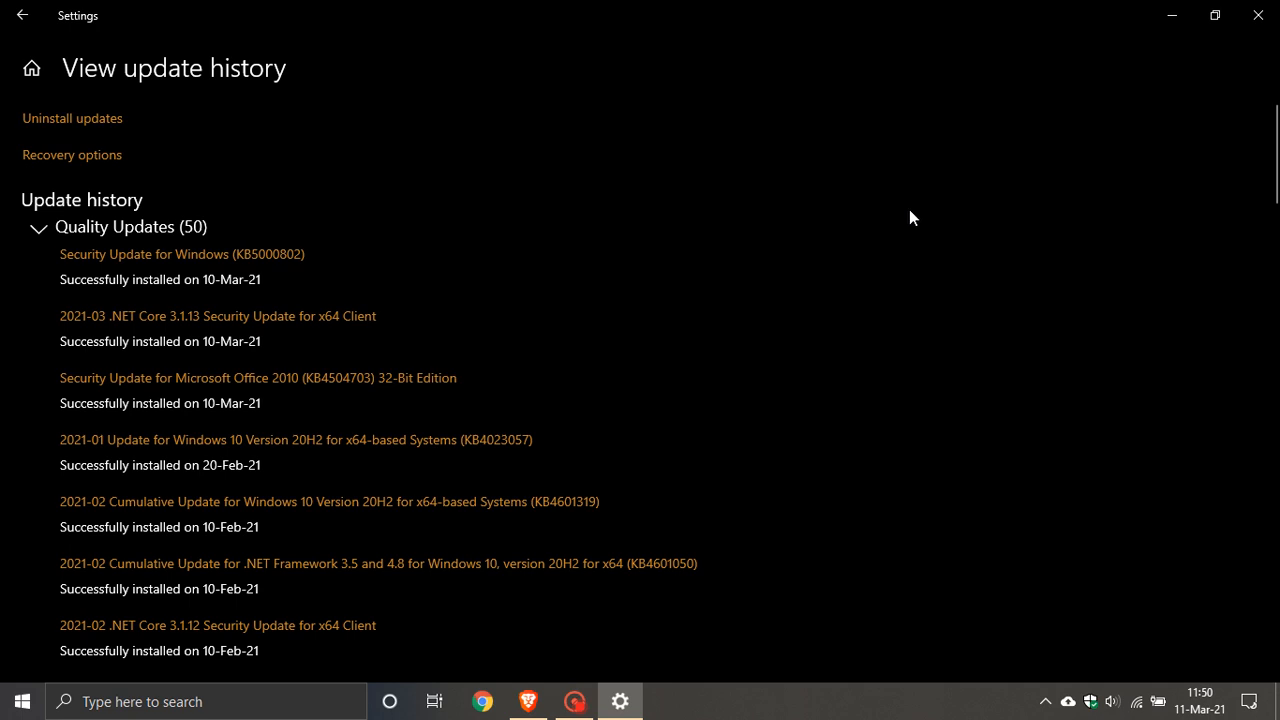
{"action": "mouse_move", "coordinate": [716, 270]}
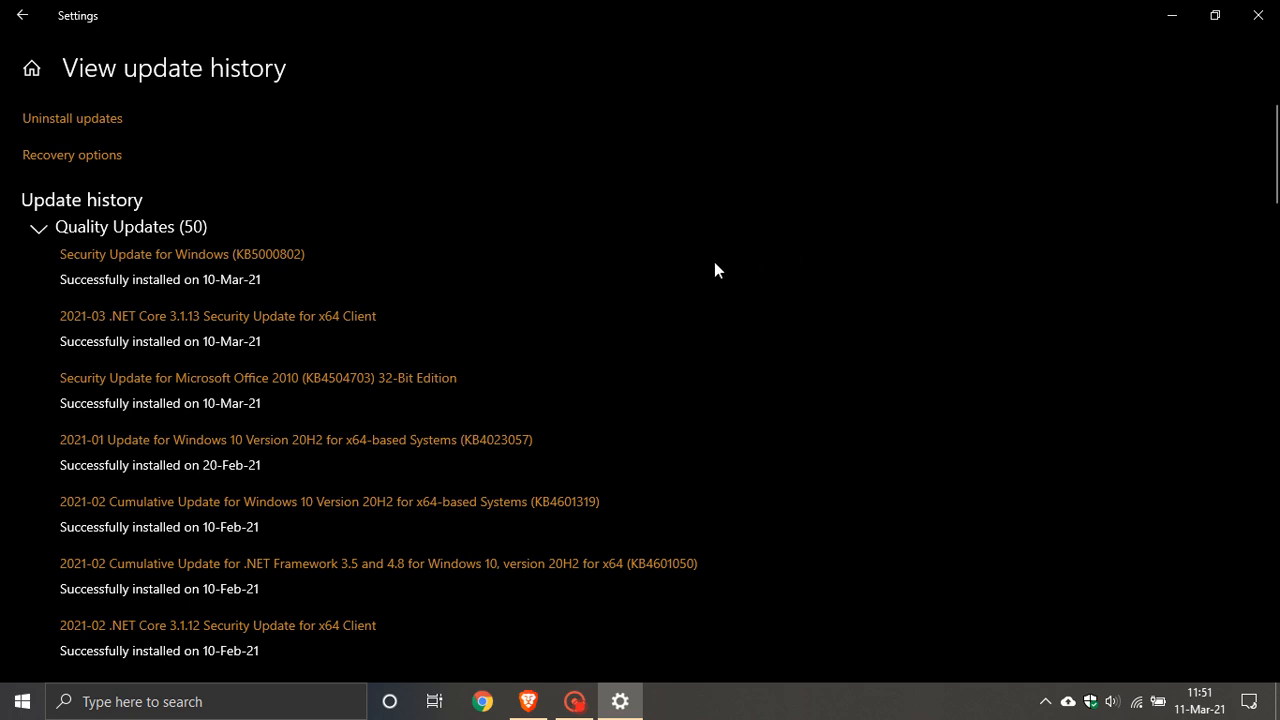
{"action": "mouse_move", "coordinate": [1172, 40]}
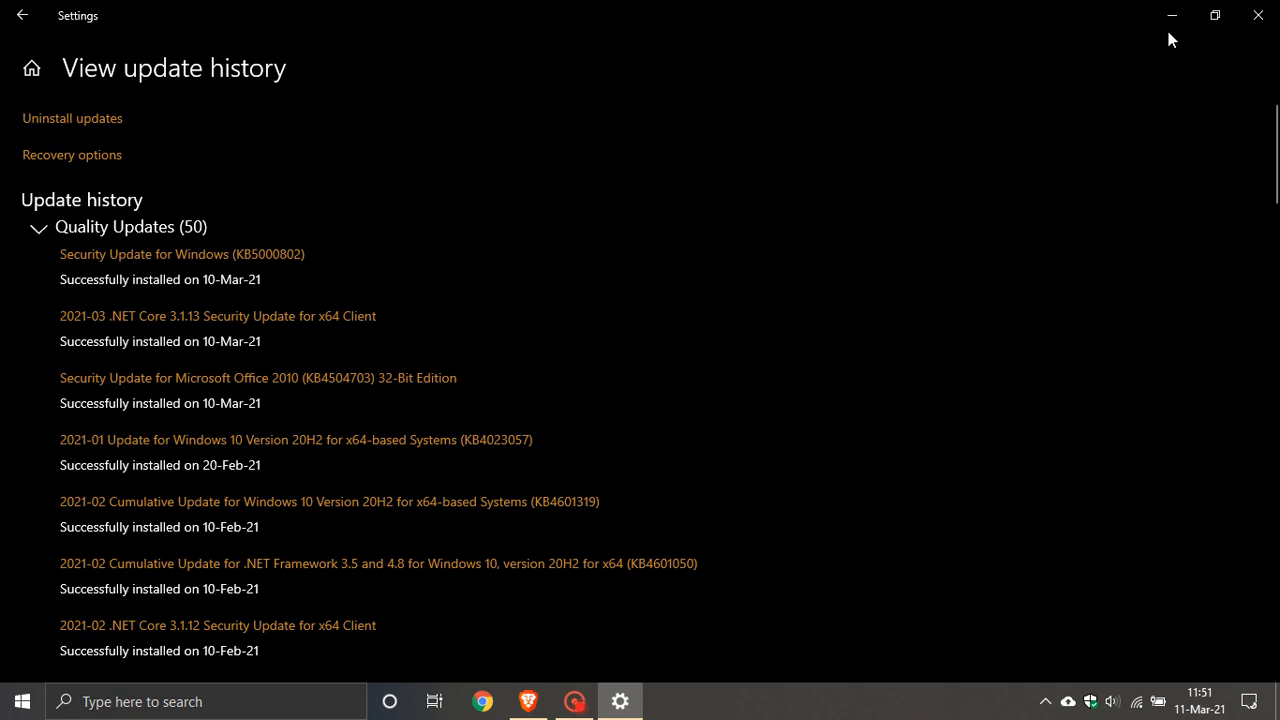
{"action": "left_click", "coordinate": [1256, 16]}
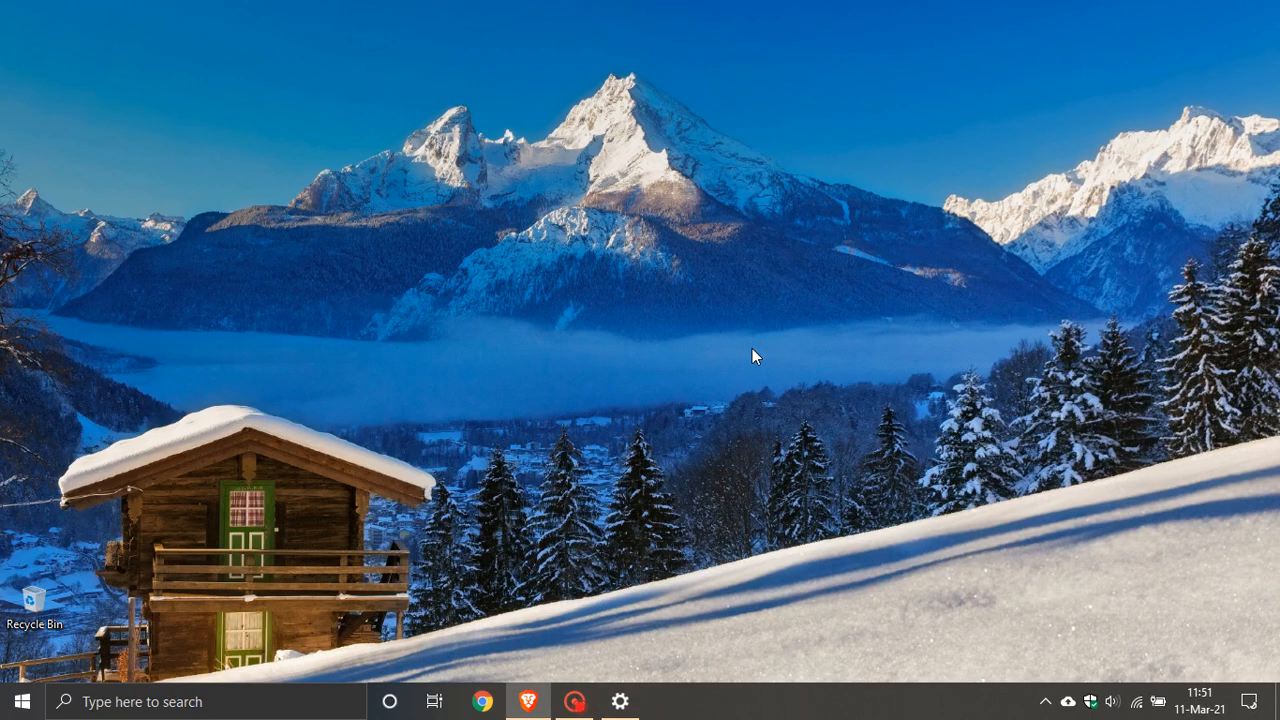